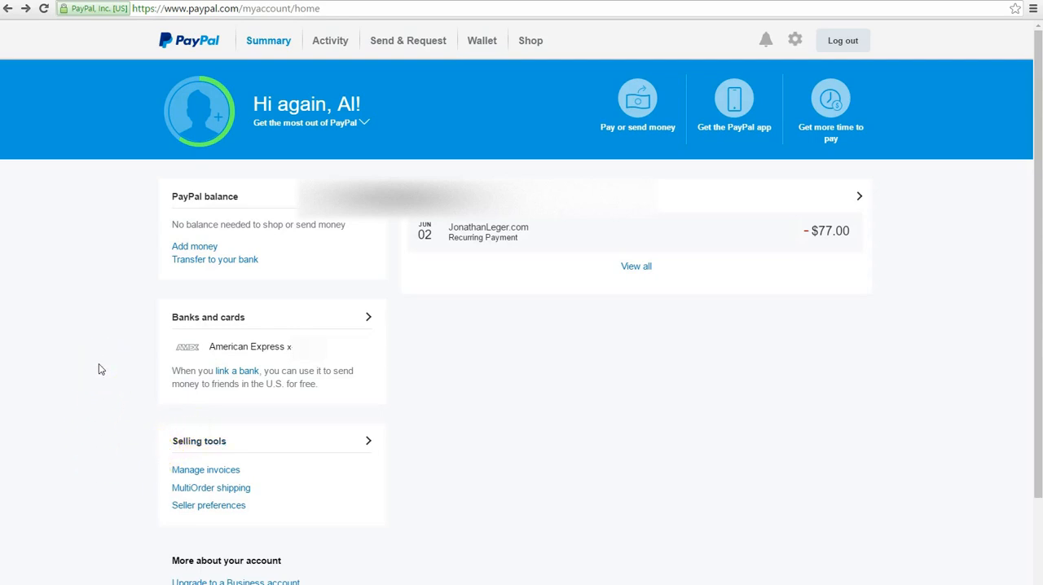
mouse_move(57, 382)
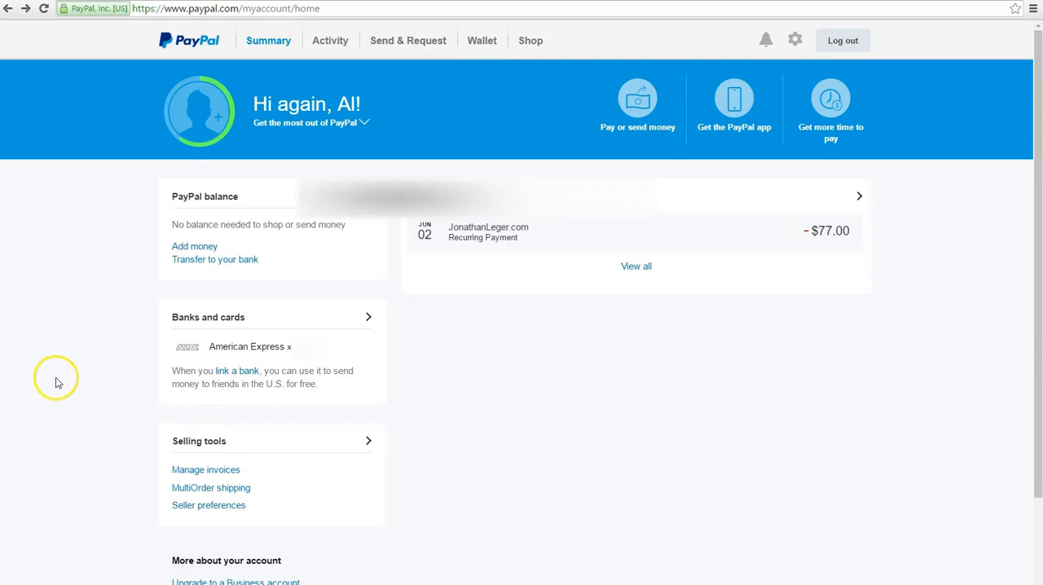
mouse_move(405, 330)
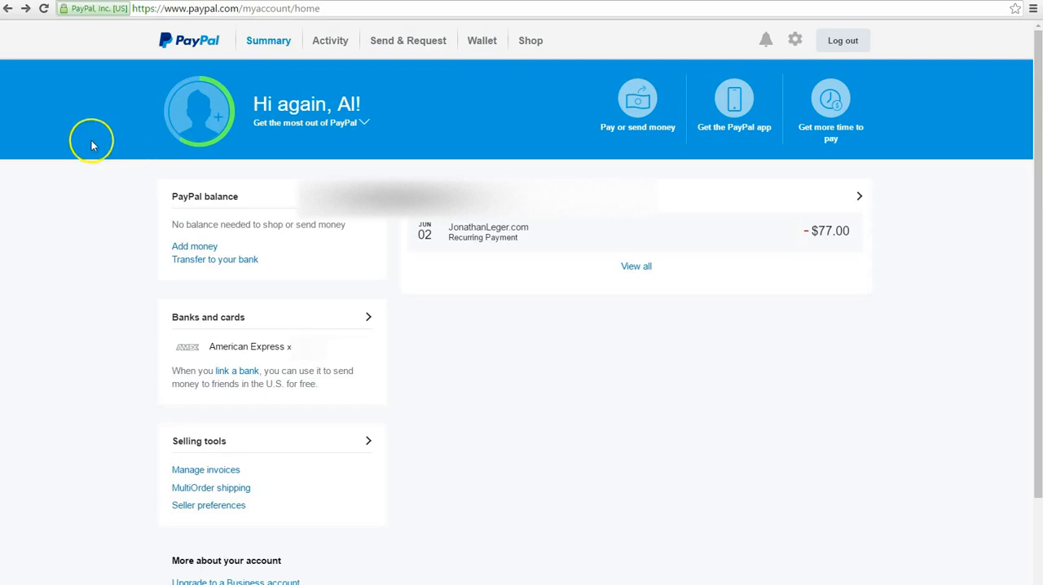
mouse_move(67, 36)
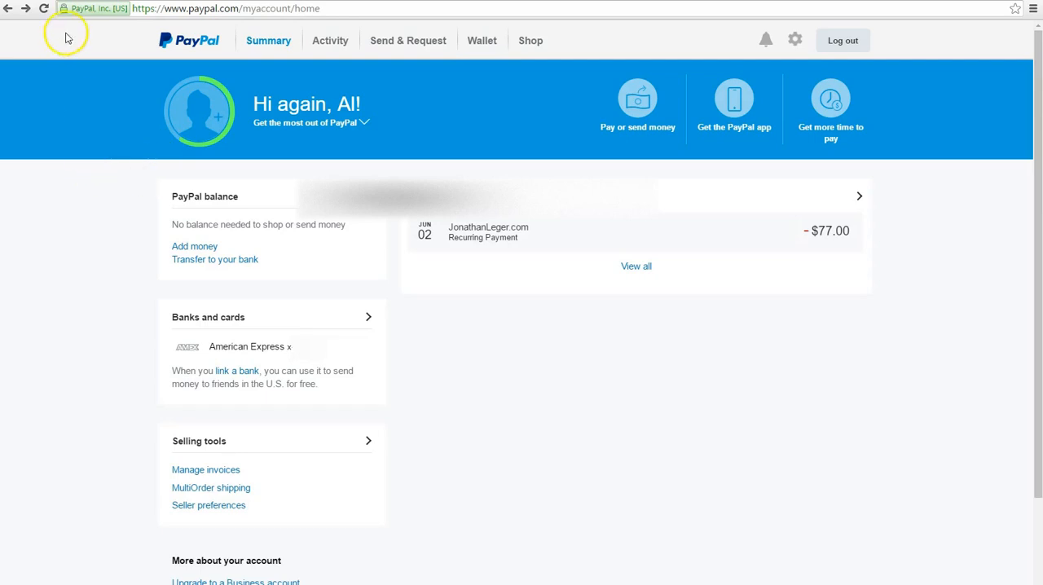
mouse_move(607, 379)
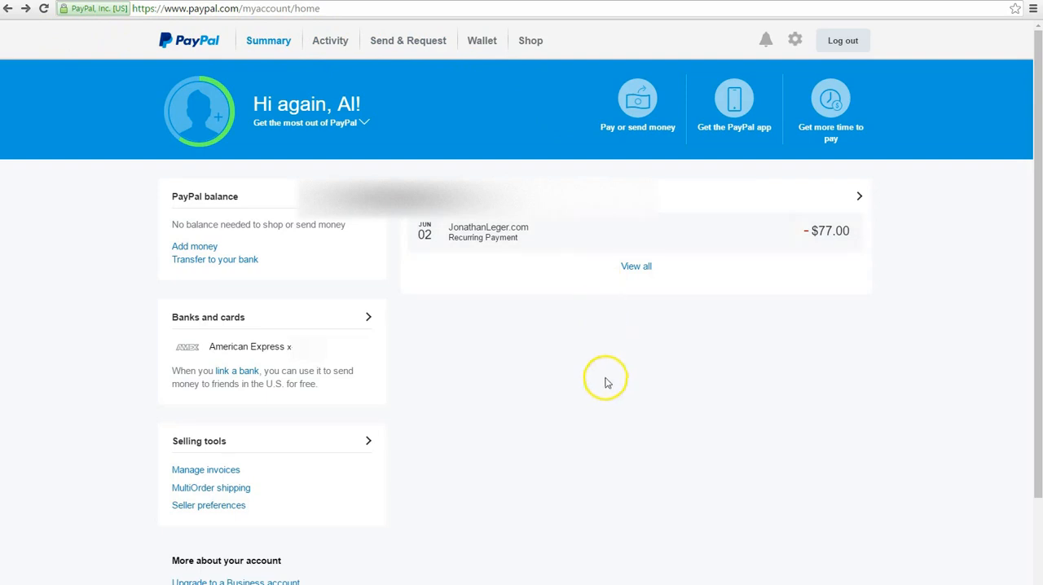
mouse_move(705, 123)
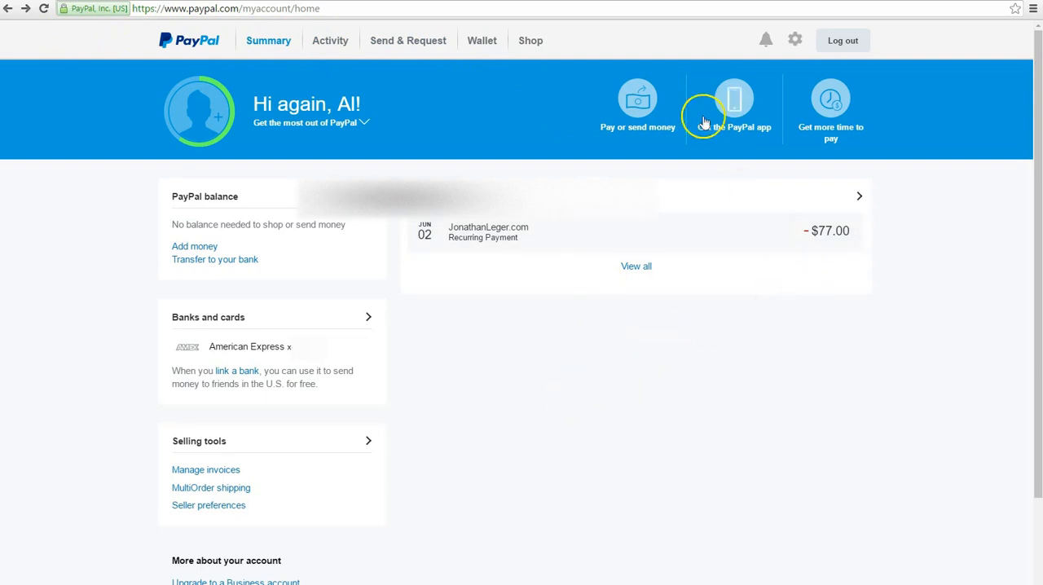
mouse_move(796, 40)
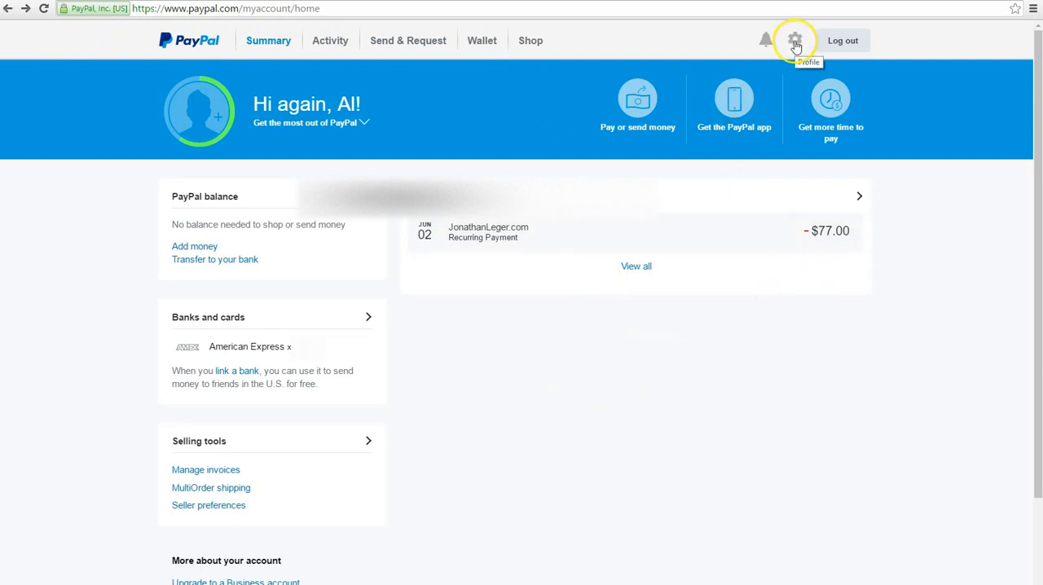
Open the Profile settings and switch to the Payments settings page
left_click(795, 40)
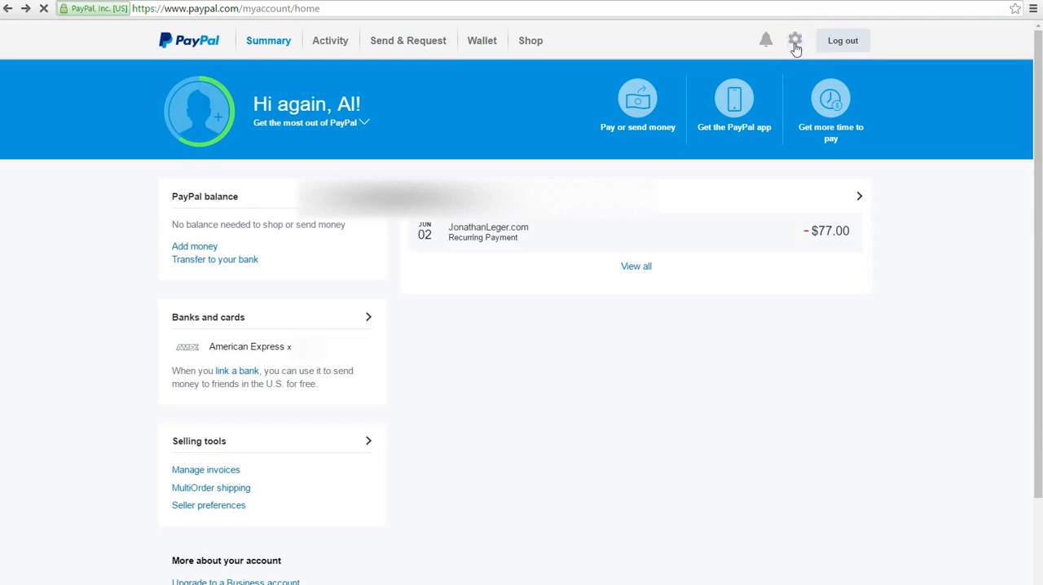
left_click(794, 39)
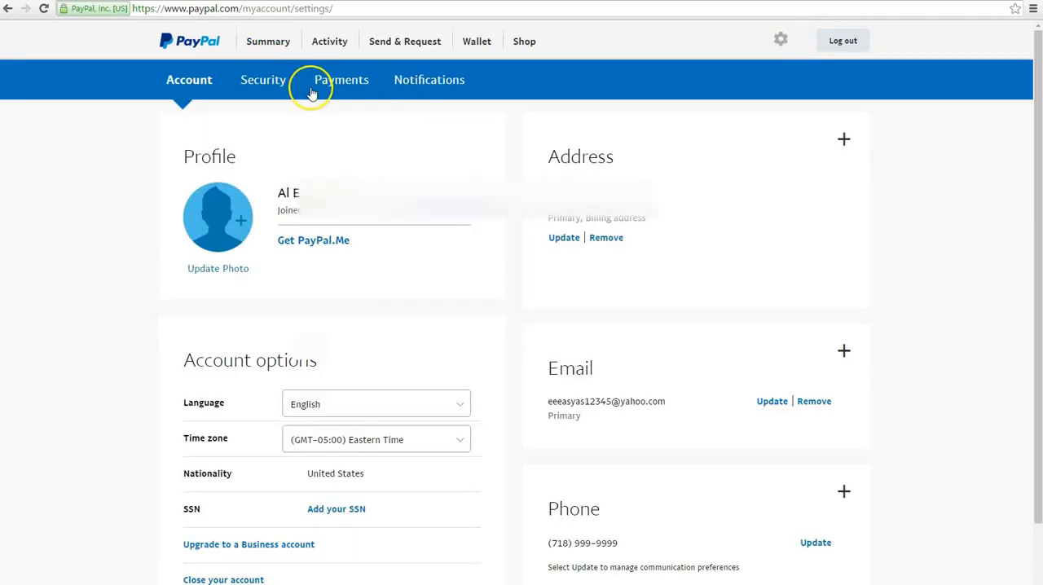
mouse_move(341, 79)
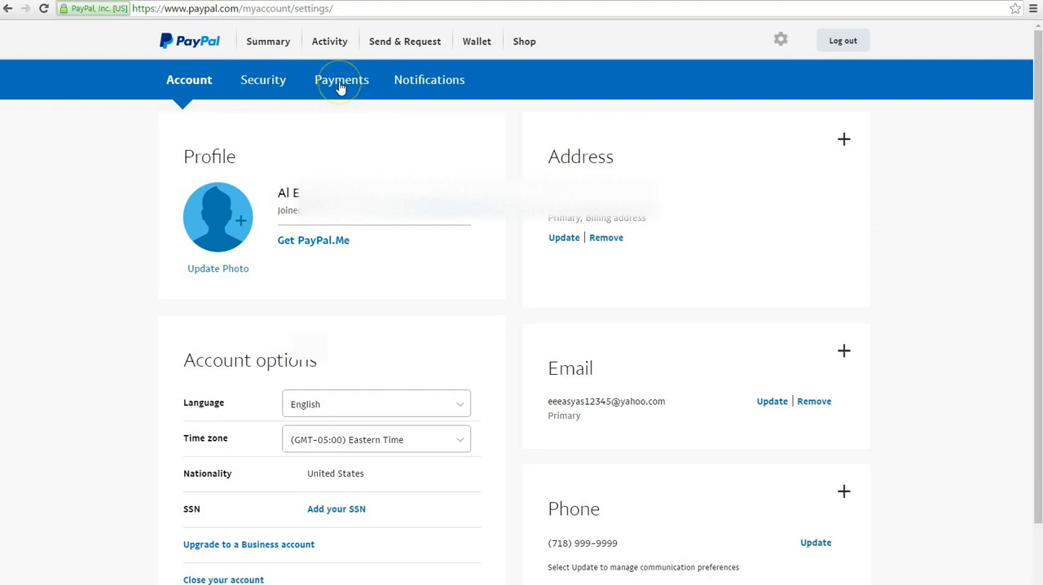
left_click(341, 79)
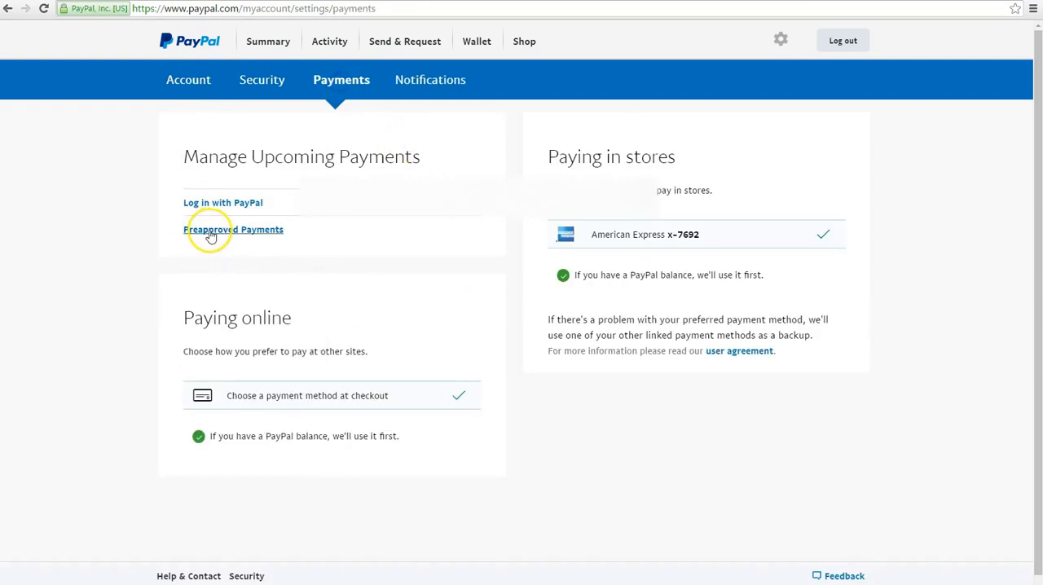
Open Preapproved Payments and select the JonathanLeger.com $77.00 subscription
left_click(232, 229)
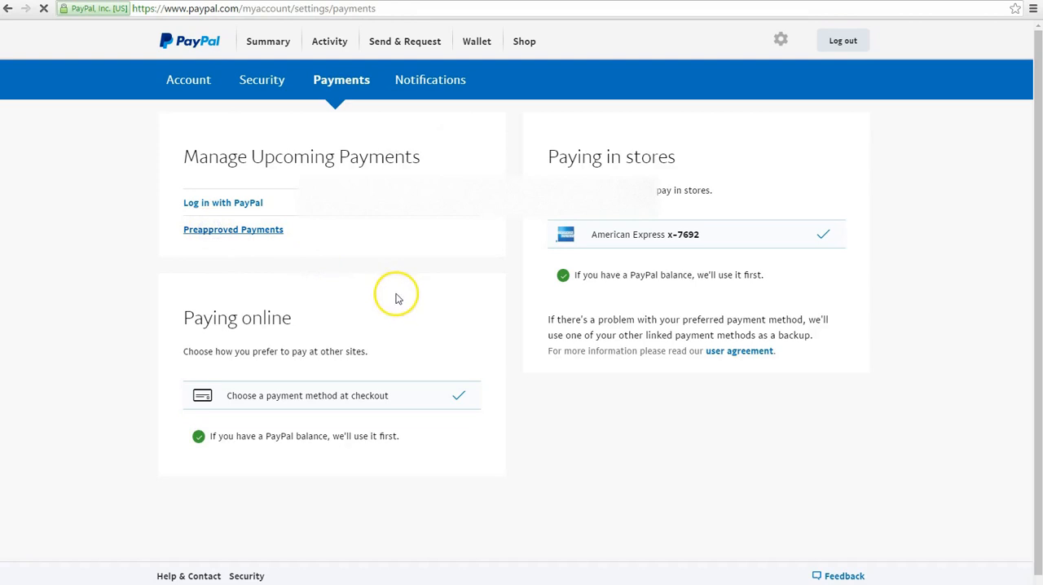
left_click(232, 229)
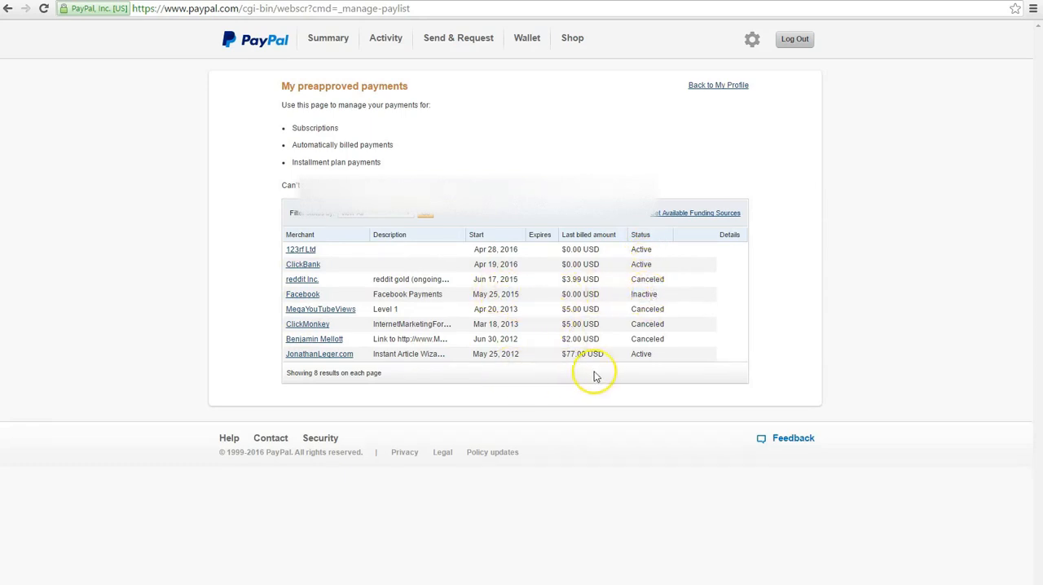
mouse_move(323, 354)
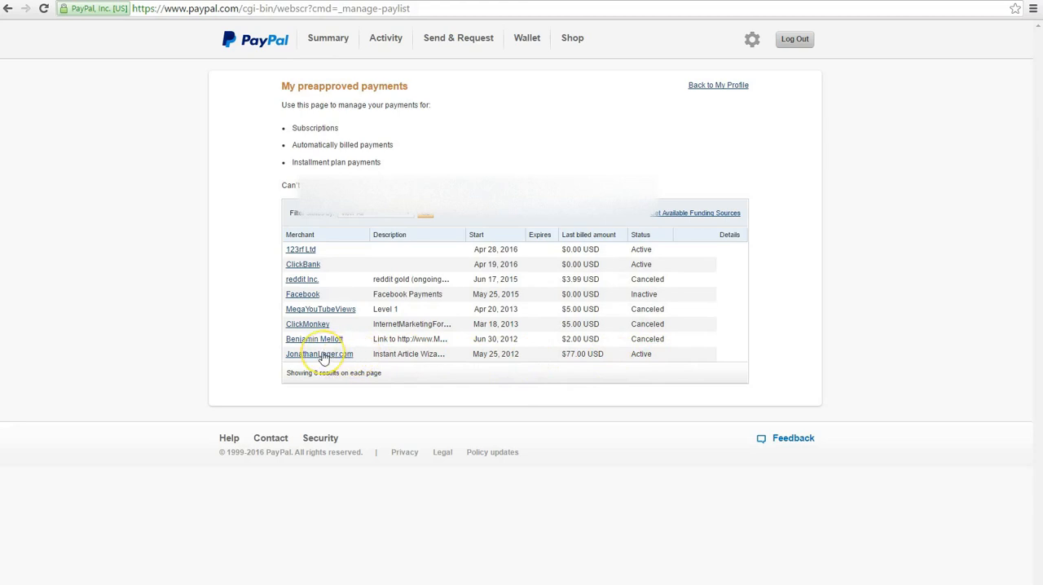
left_click(320, 353)
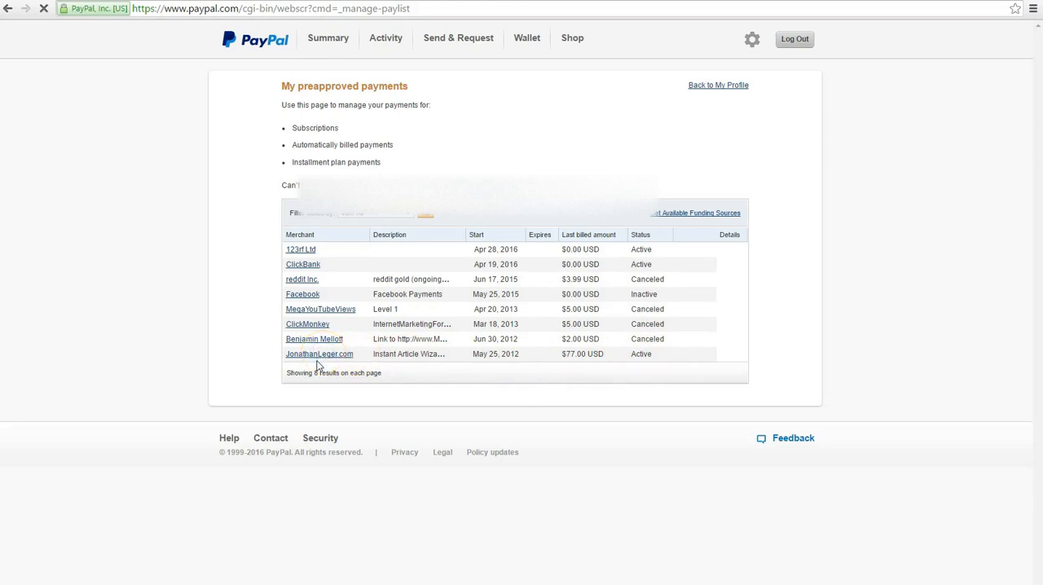
left_click(319, 354)
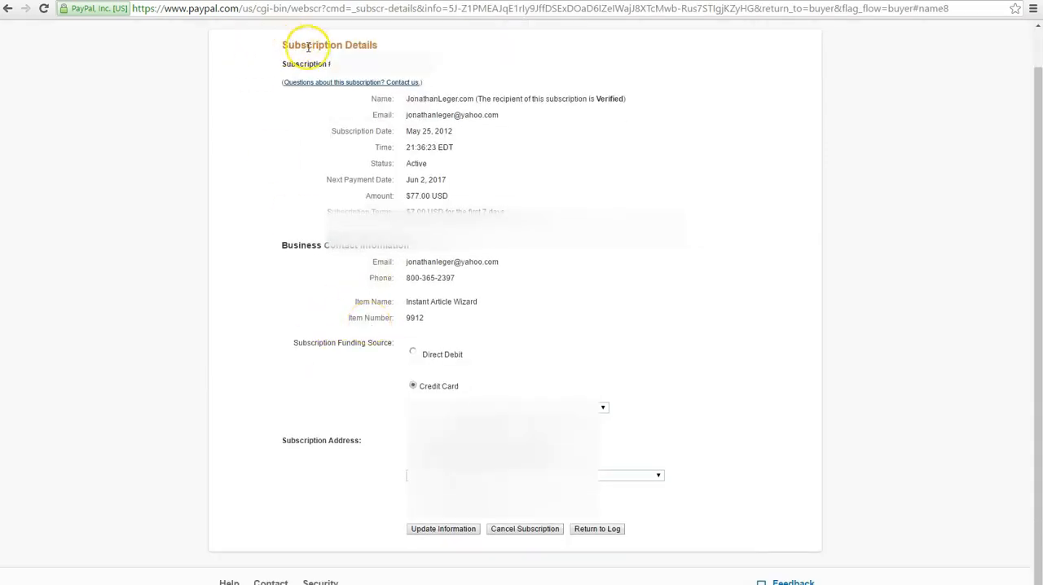
mouse_move(614, 423)
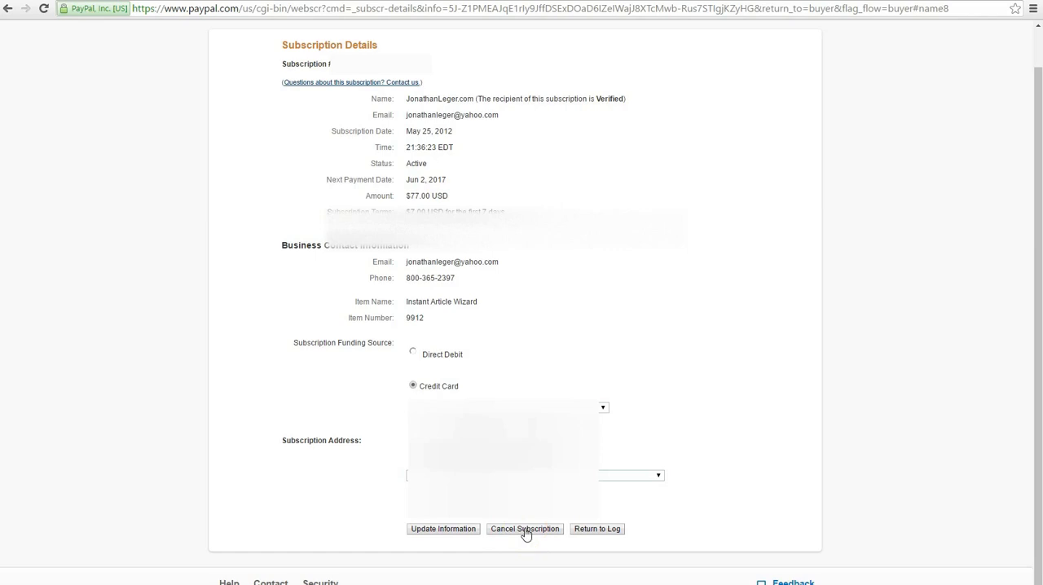
Point out the Cancel Subscription button on the active JonathanLeger.com subscription page
left_click(527, 528)
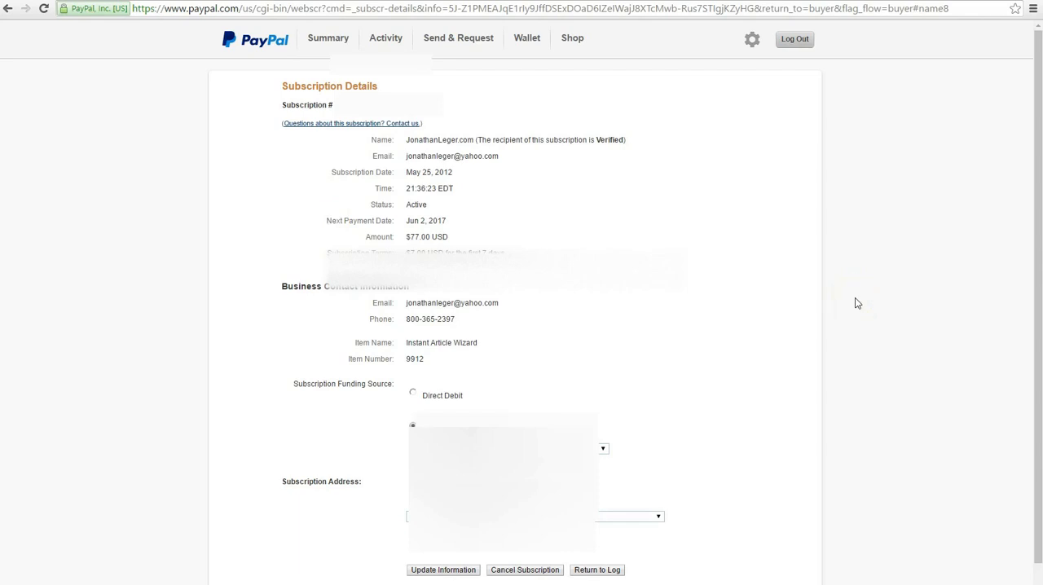
mouse_move(268, 521)
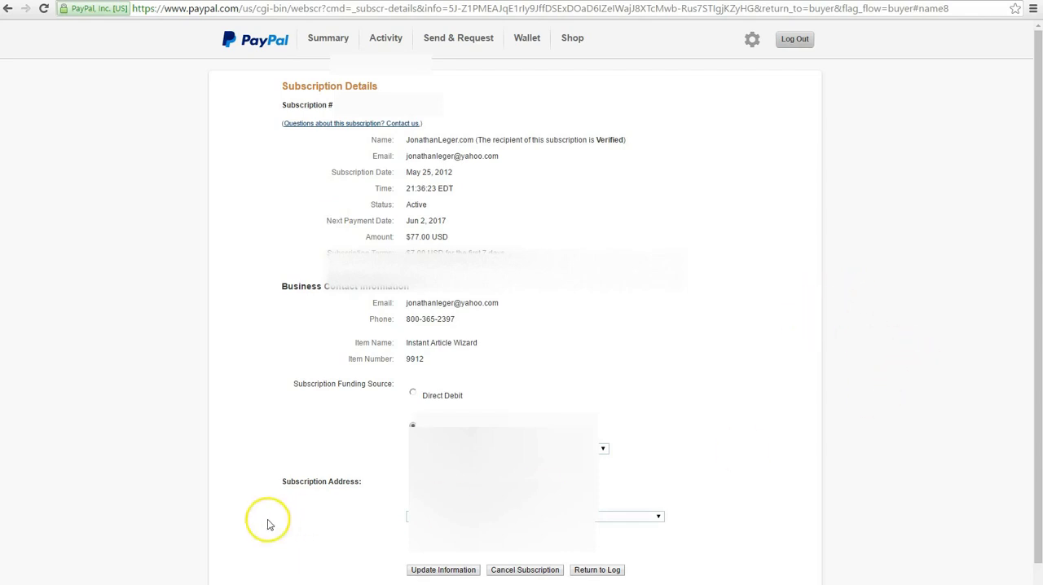